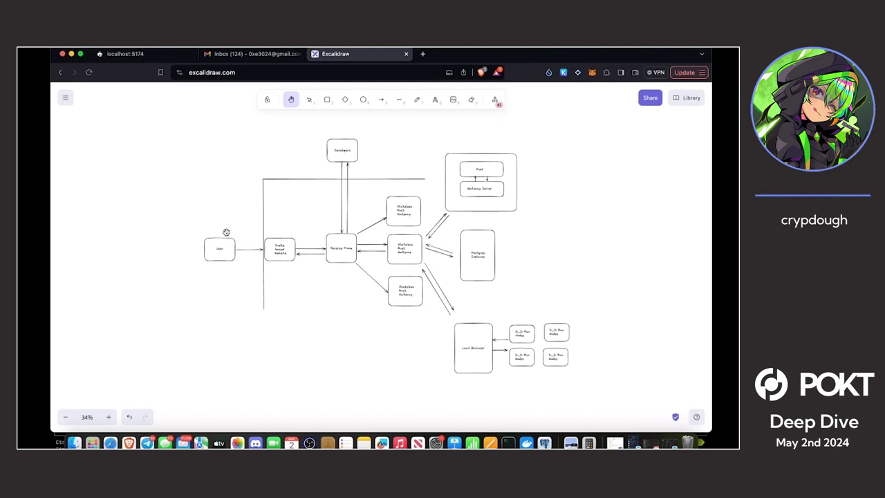
{"action": "mouse_move", "coordinate": [128, 155]}
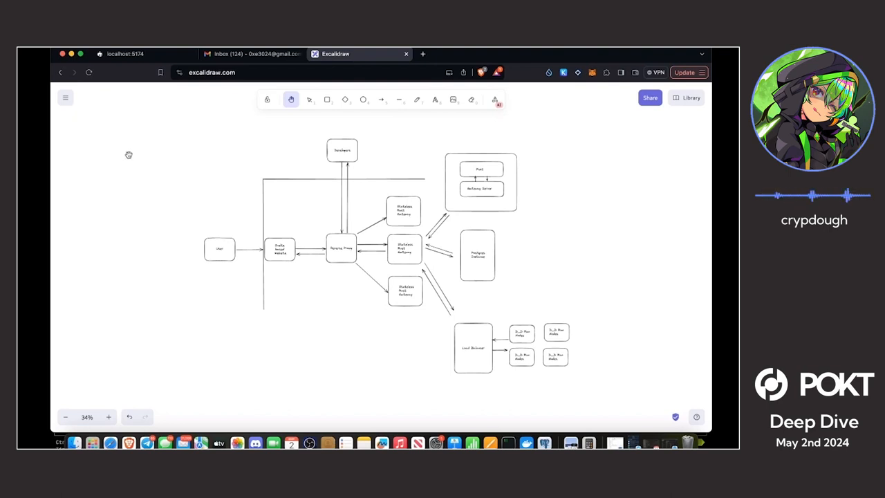
{"action": "mouse_move", "coordinate": [136, 170]}
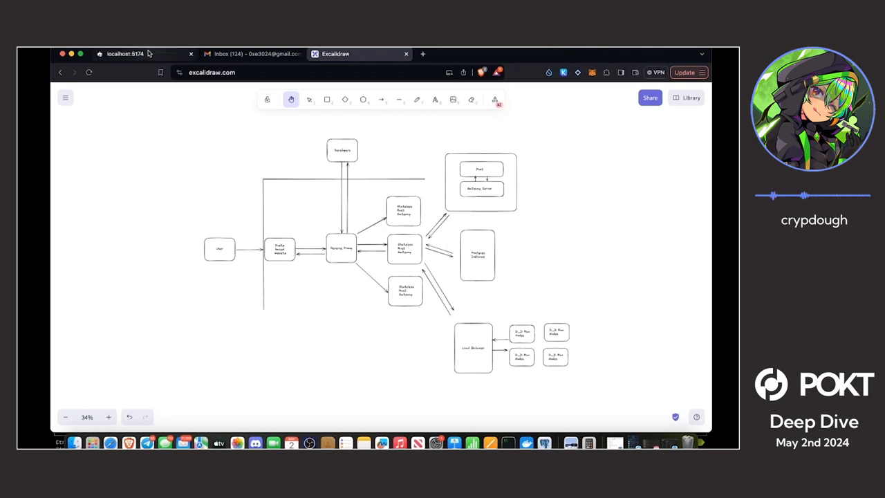
Switch to the localhost:5174 site and show the Dashboard's table of four API keys.
{"action": "left_click", "coordinate": [127, 54]}
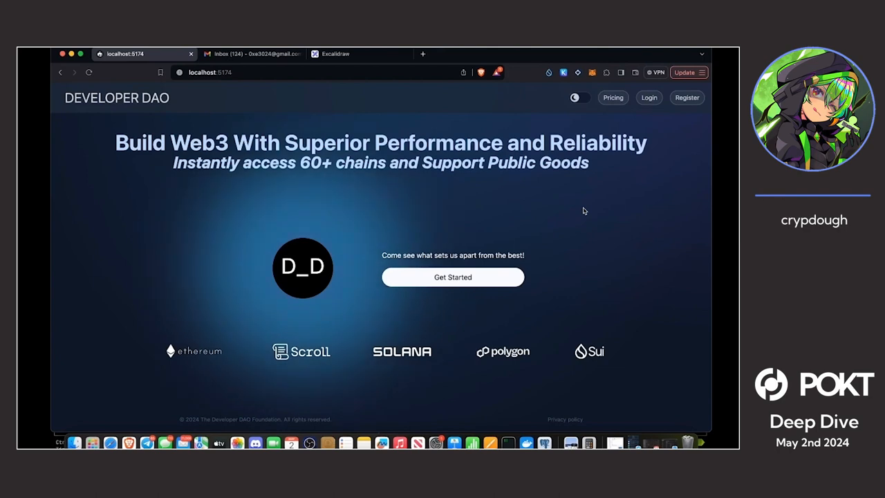
{"action": "left_click", "coordinate": [648, 96]}
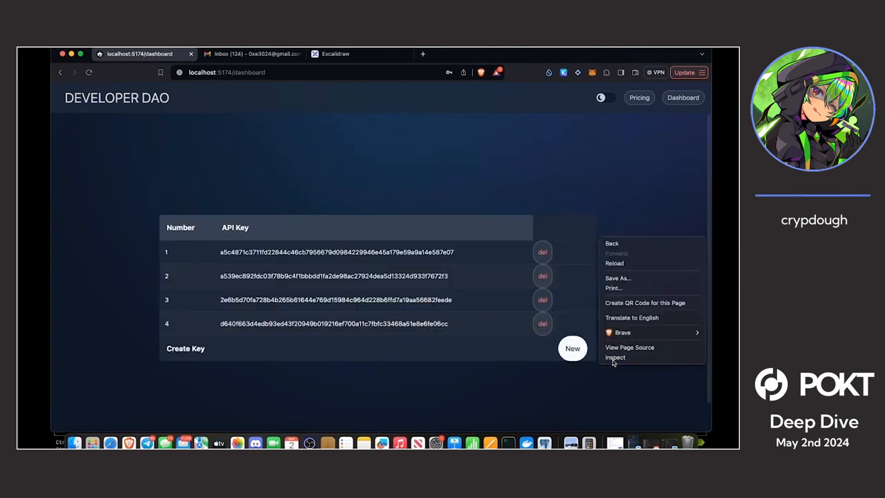
With DevTools Network recording, request a new API key and confirm it in the Please Confirm dialog.
{"action": "left_click", "coordinate": [614, 357]}
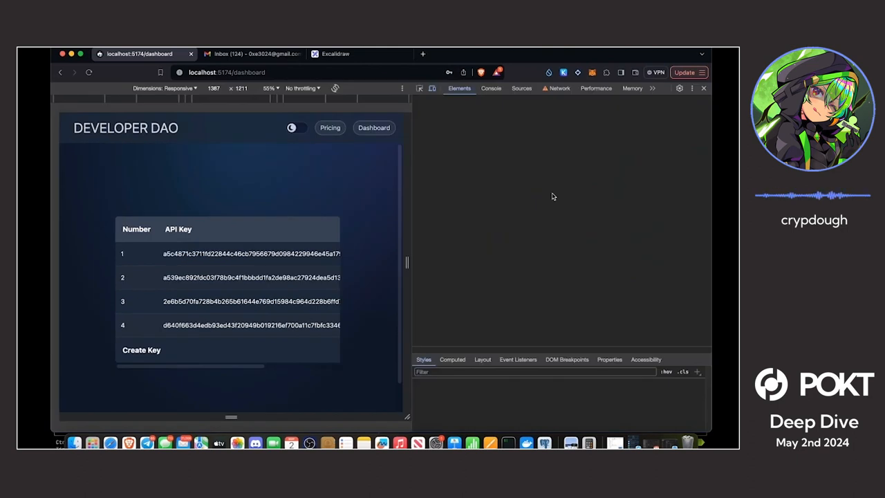
{"action": "left_click", "coordinate": [559, 88]}
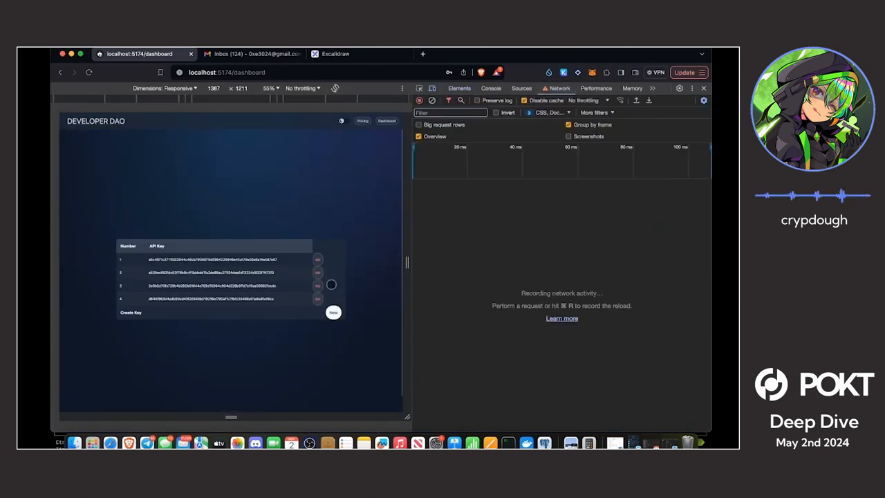
{"action": "left_click", "coordinate": [318, 272]}
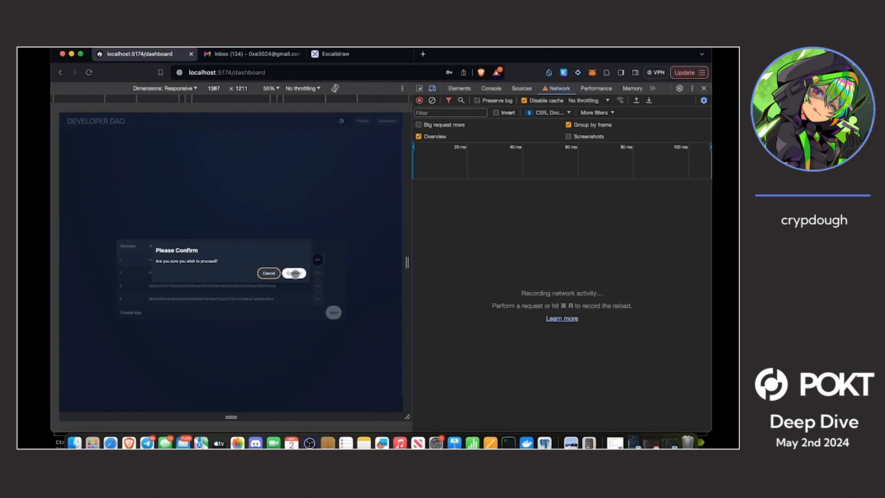
{"action": "left_click", "coordinate": [293, 272]}
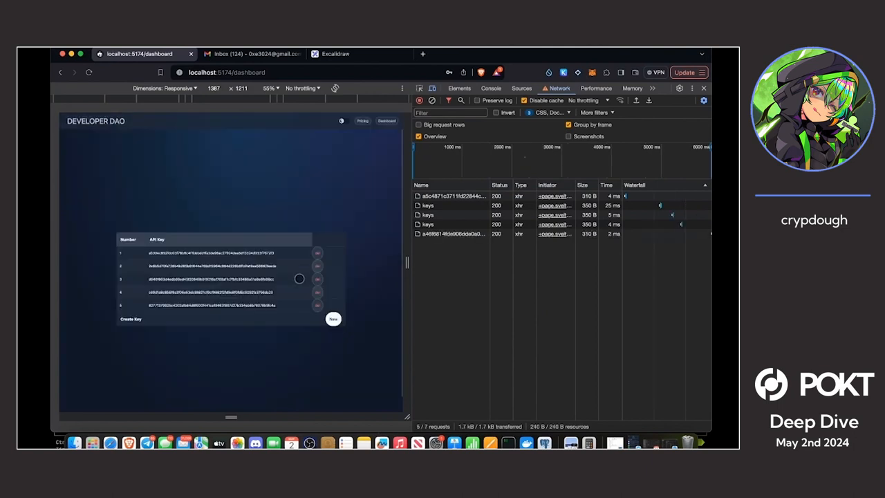
{"action": "mouse_move", "coordinate": [318, 303]}
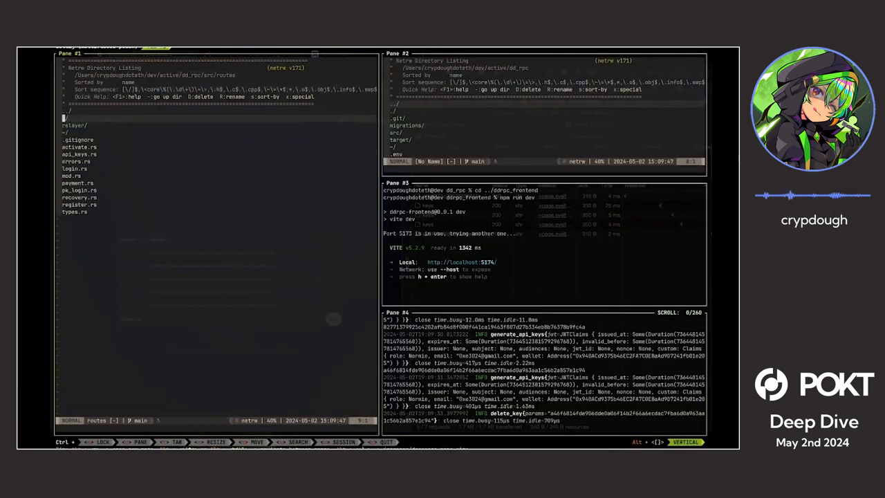
Open api_keys.rs in Helix and scroll through the generate_api_key database-insert handler.
{"action": "left_click", "coordinate": [77, 155]}
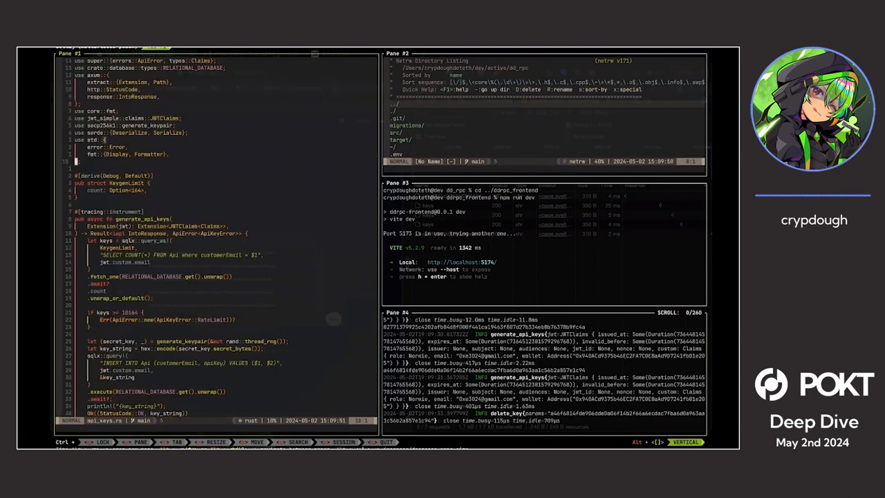
{"action": "scroll", "scroll_direction": "down", "scroll_amount": 3}
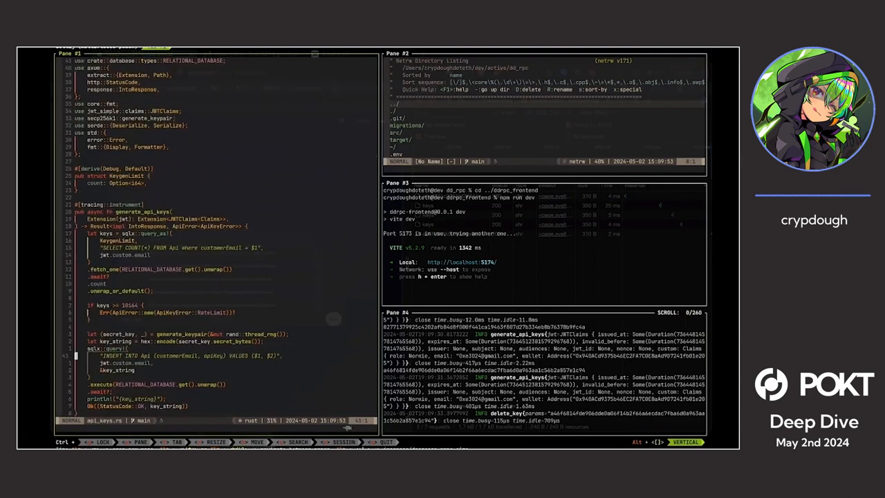
{"action": "scroll", "scroll_direction": "down", "scroll_amount": 3}
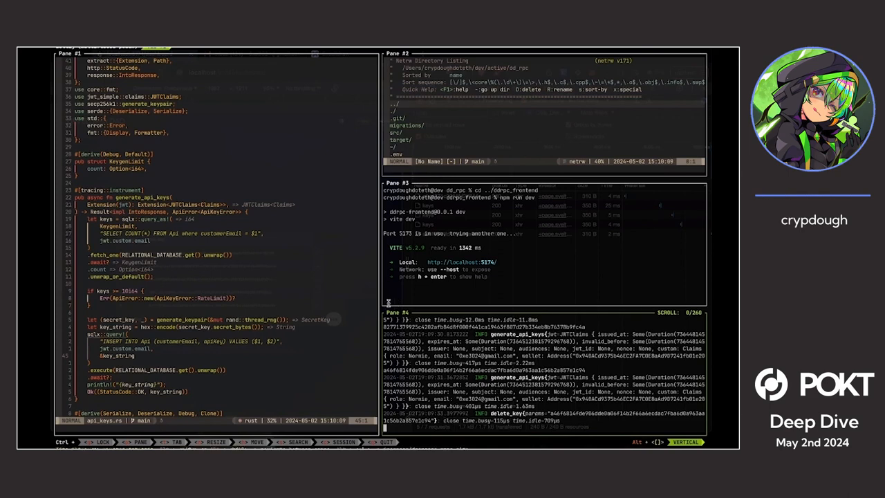
{"action": "scroll", "scroll_direction": "down", "scroll_amount": 3}
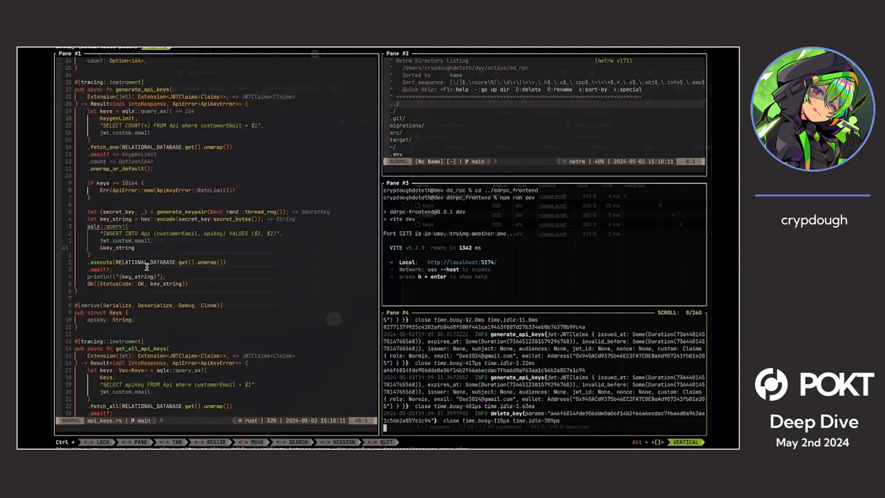